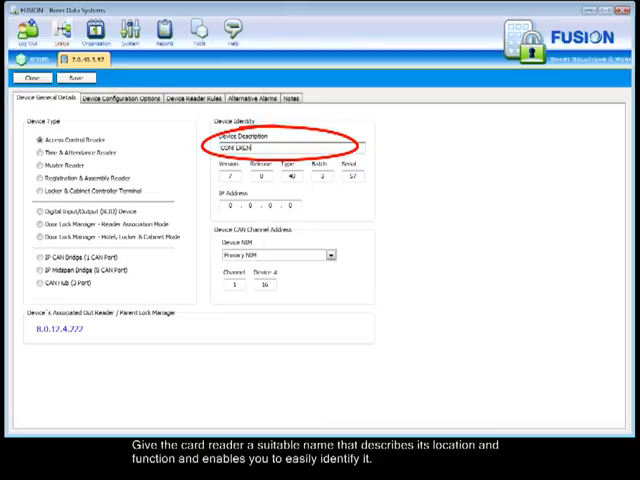
# Enter 'CONFIDENCE ROOM' as the card reader's device description.
pyautogui.write('CONFIDENCE ROOM')
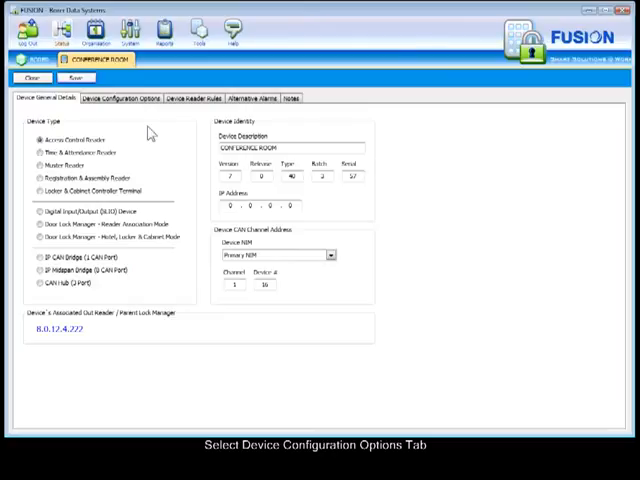
# Show the card reader's device configuration options with its time zones and reader behaviour.
pyautogui.click(116, 98)
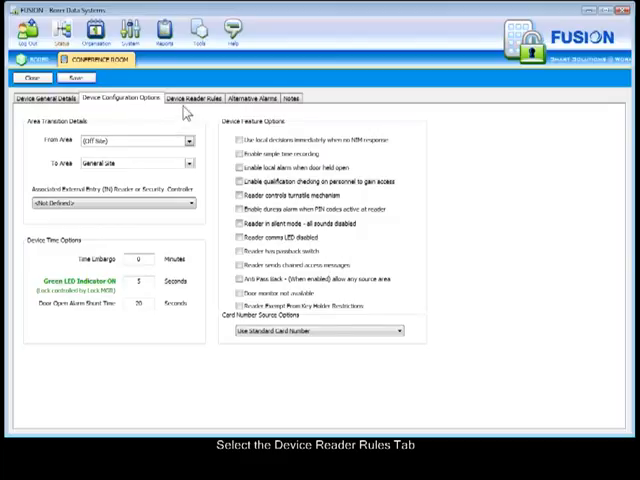
# Assign a reader rule to each day from Monday through Any Holiday Day.
pyautogui.click(196, 98)
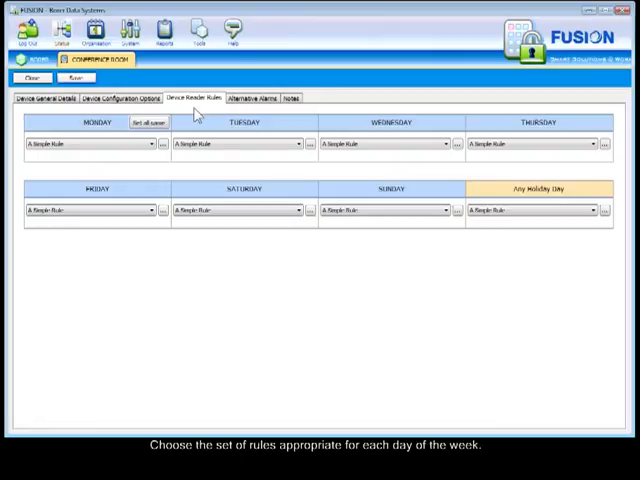
pyautogui.click(150, 144)
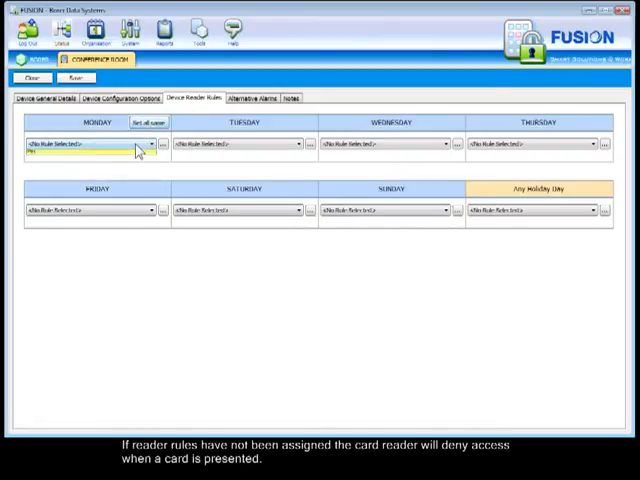
pyautogui.click(148, 120)
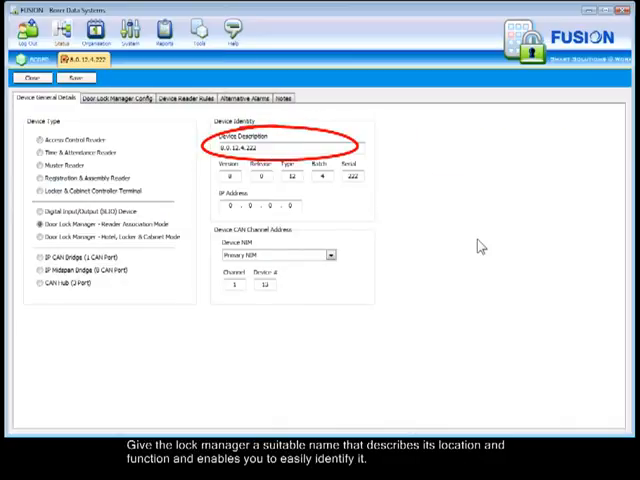
# Enter the lock manager's descriptive name in its Device Description field.
pyautogui.click(284, 148)
pyautogui.write('CONFERENCE ROOM LMR')
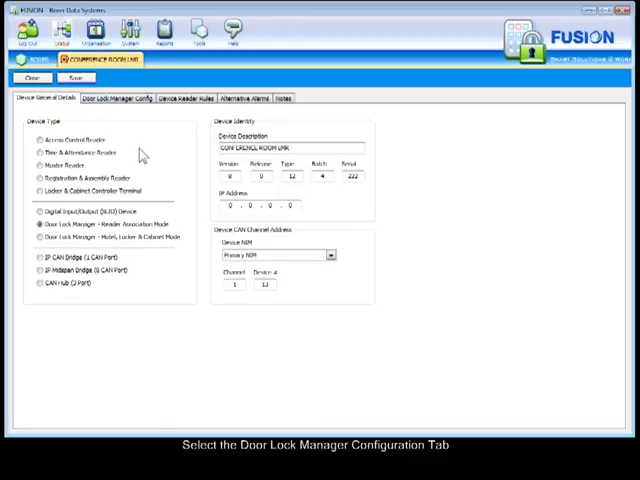
# Set CONFERENCE ROOM as the lock manager's Associated Entry (IN) Reader.
pyautogui.click(116, 98)
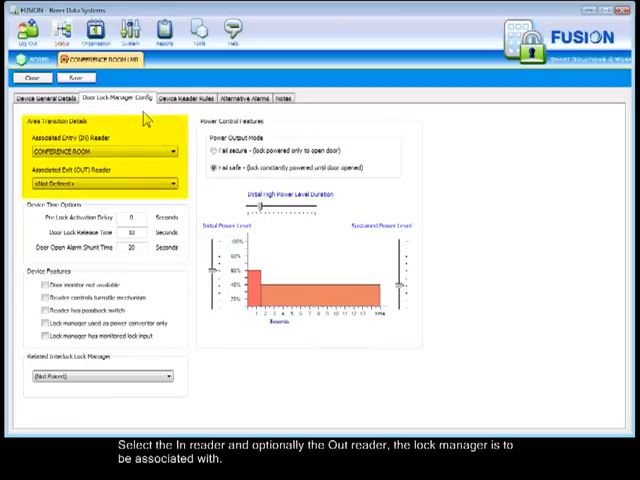
pyautogui.moveTo(148, 150)
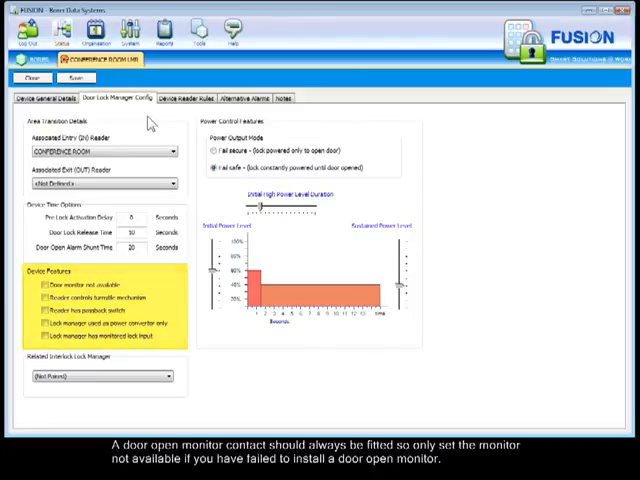
# Work through the Door monitor contact, exit switch and other device feature checkboxes.
pyautogui.click(44, 284)
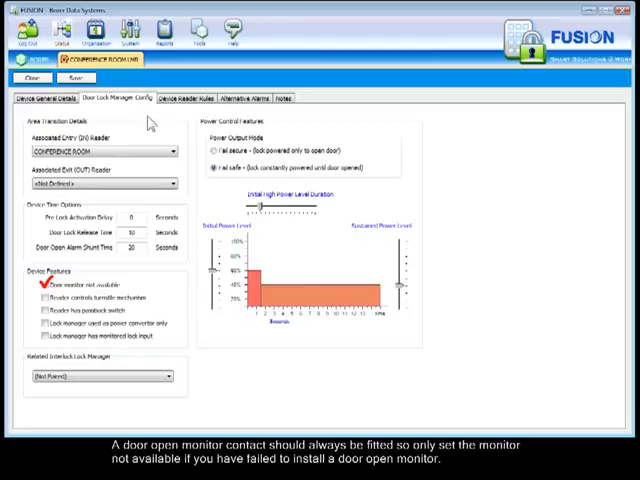
pyautogui.click(44, 284)
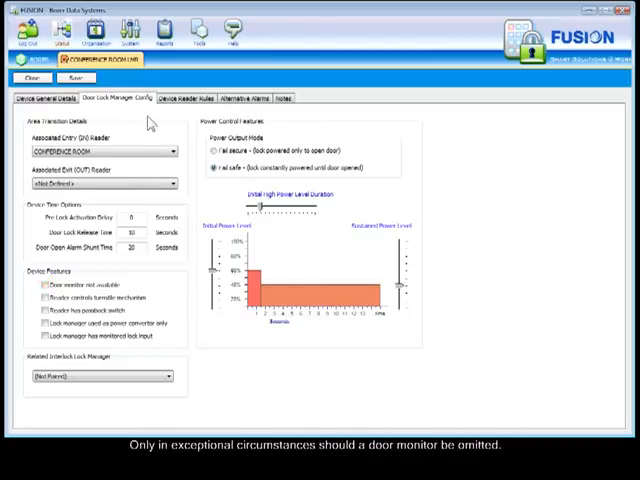
pyautogui.click(44, 312)
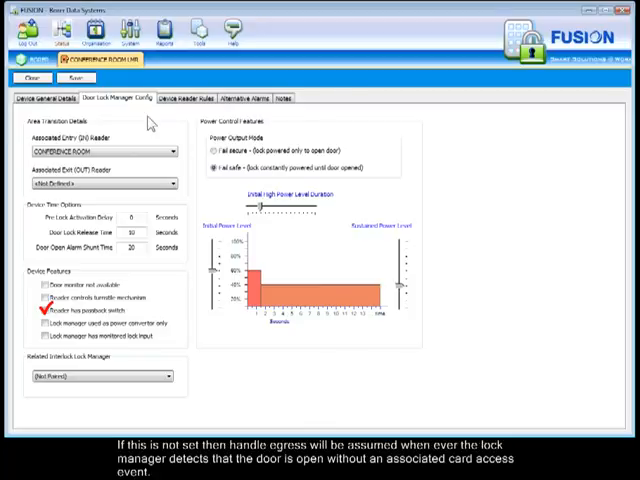
pyautogui.click(44, 312)
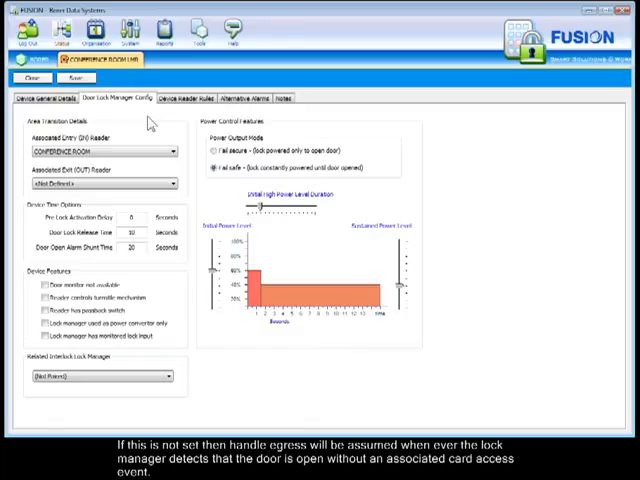
pyautogui.click(44, 336)
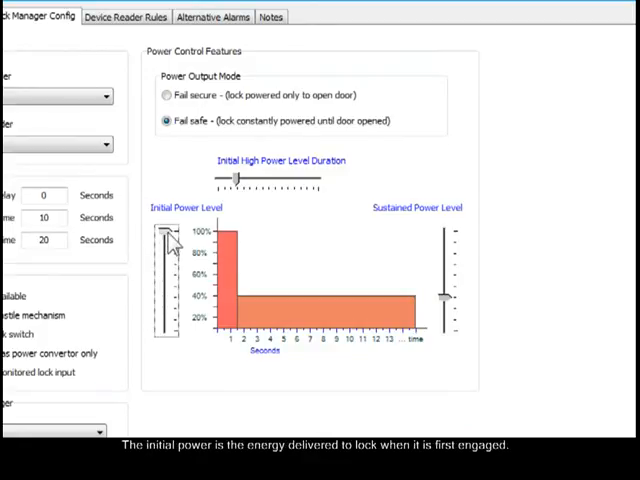
# Set the Initial High Power Level Duration slider to about 3 seconds.
pyautogui.moveTo(162, 232); pyautogui.dragTo(162, 270)
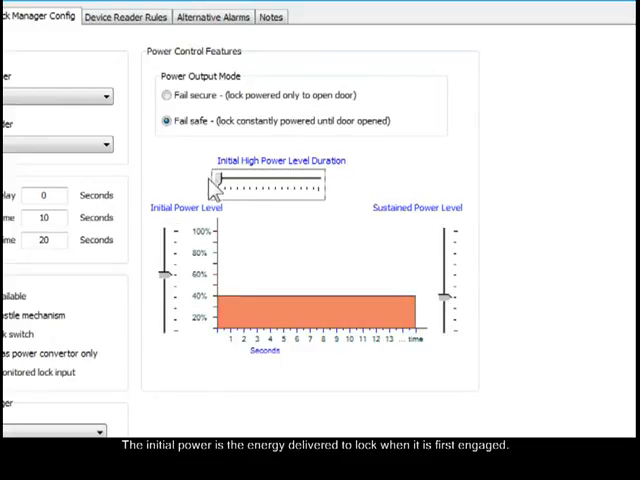
pyautogui.moveTo(210, 180); pyautogui.dragTo(268, 180)
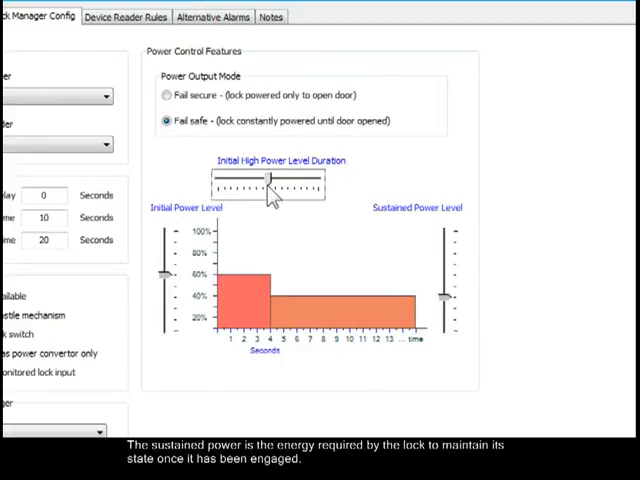